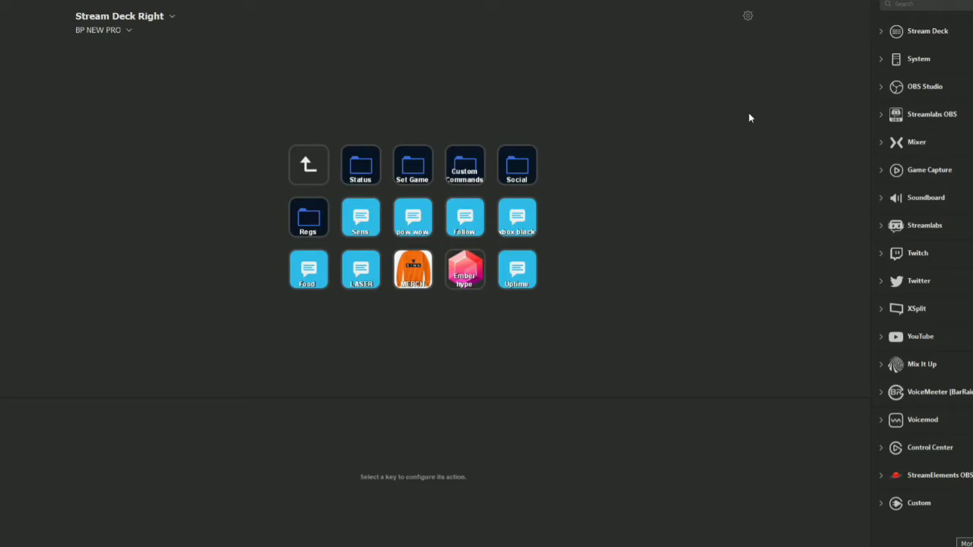
mouse_move(387, 184)
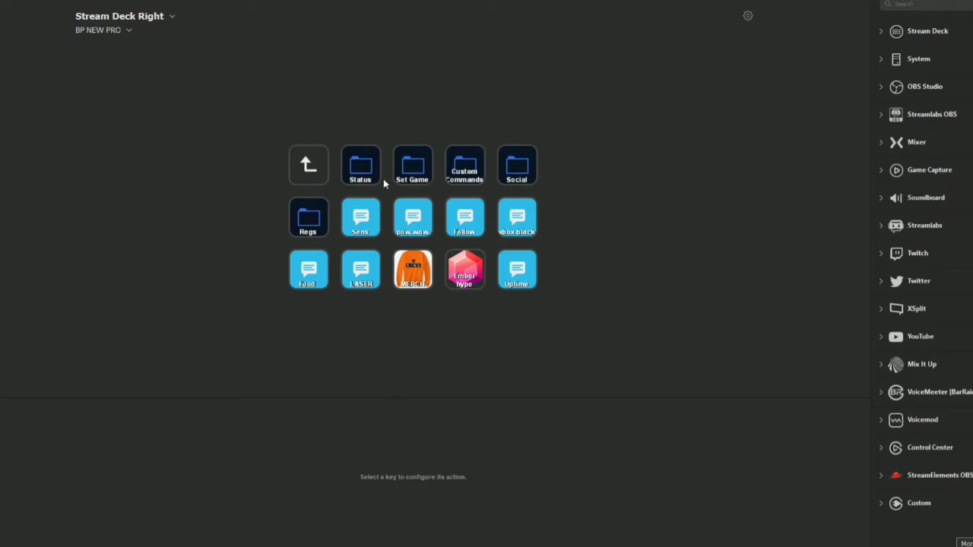
mouse_move(432, 167)
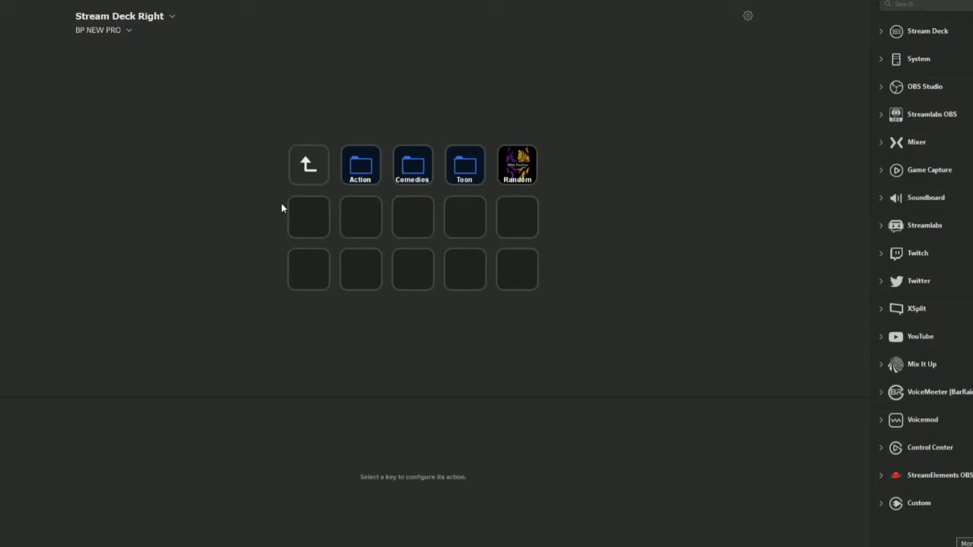
mouse_move(343, 211)
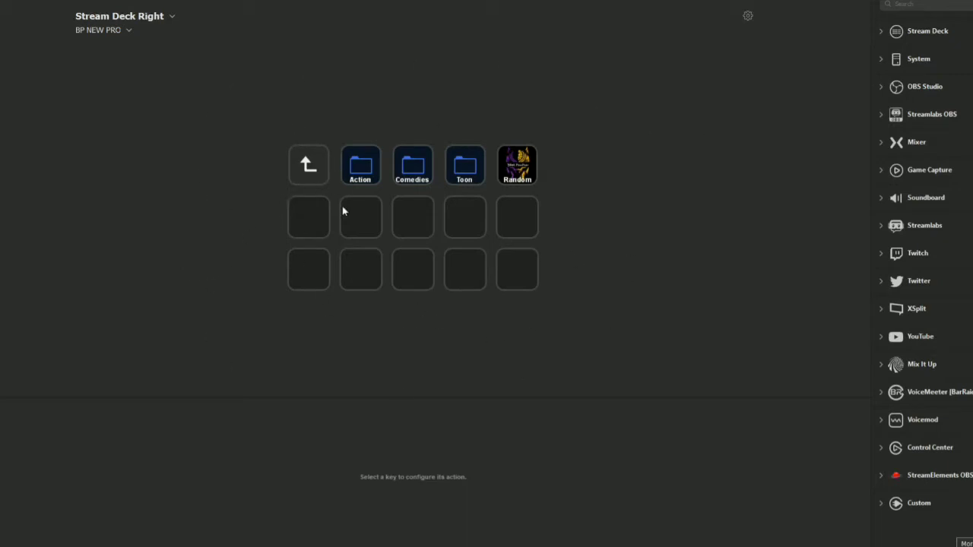
Create a new multi action on an empty Stream Deck key.
right_click(361, 216)
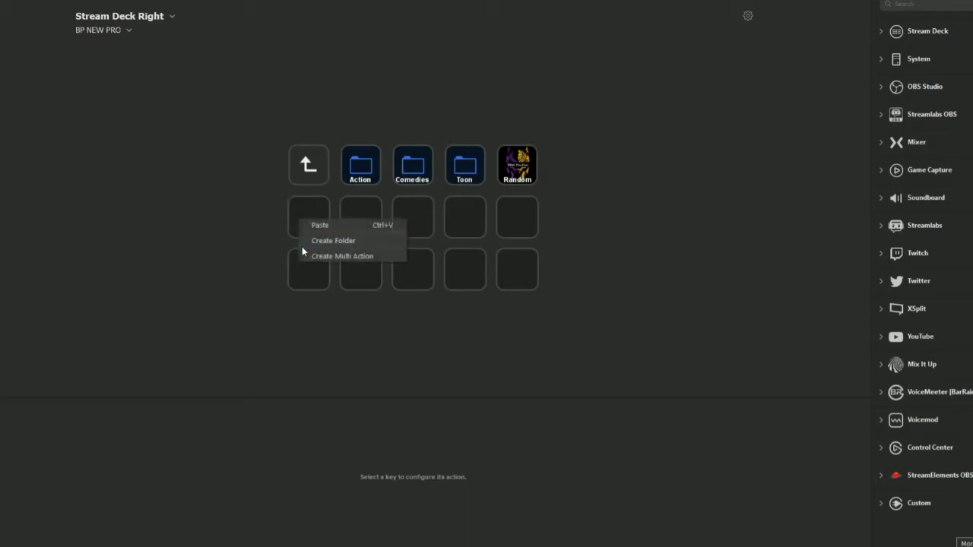
left_click(340, 256)
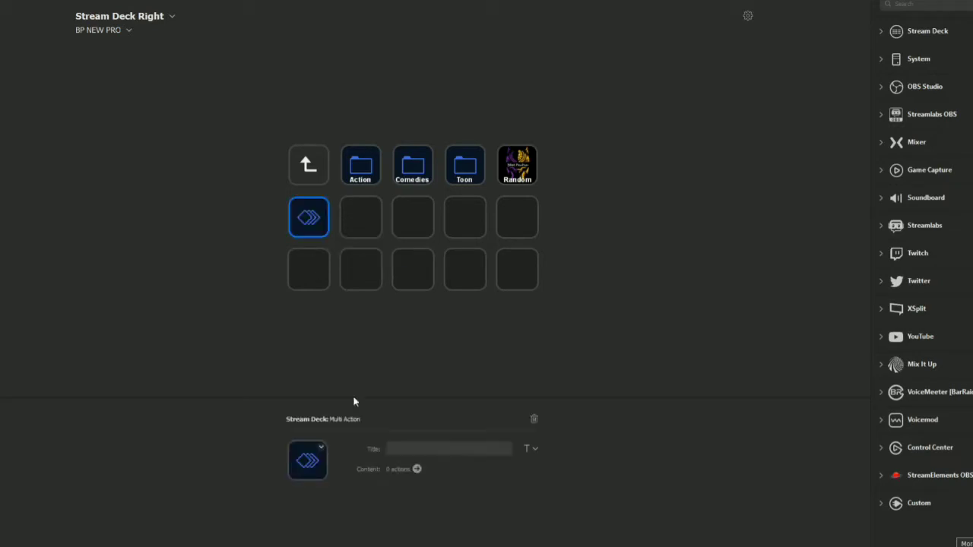
mouse_move(319, 453)
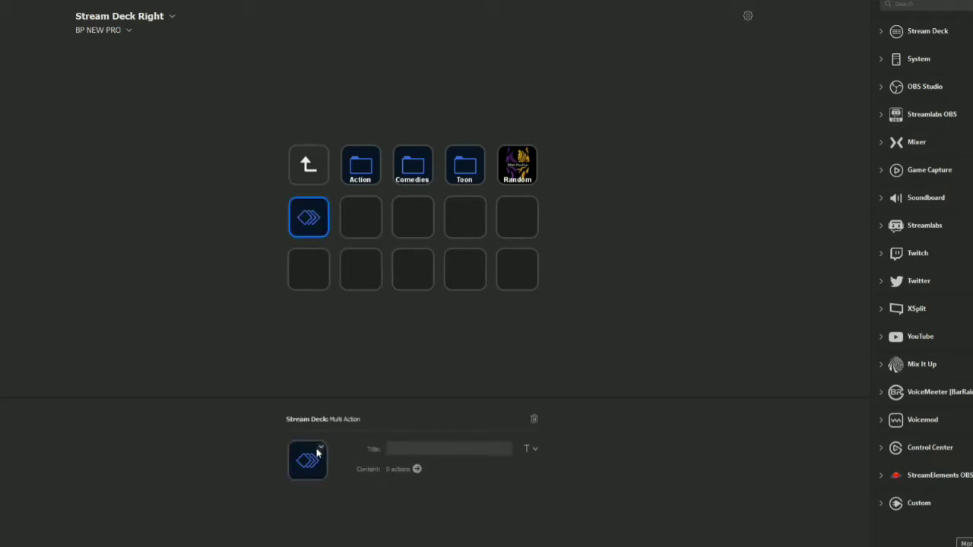
mouse_move(417, 470)
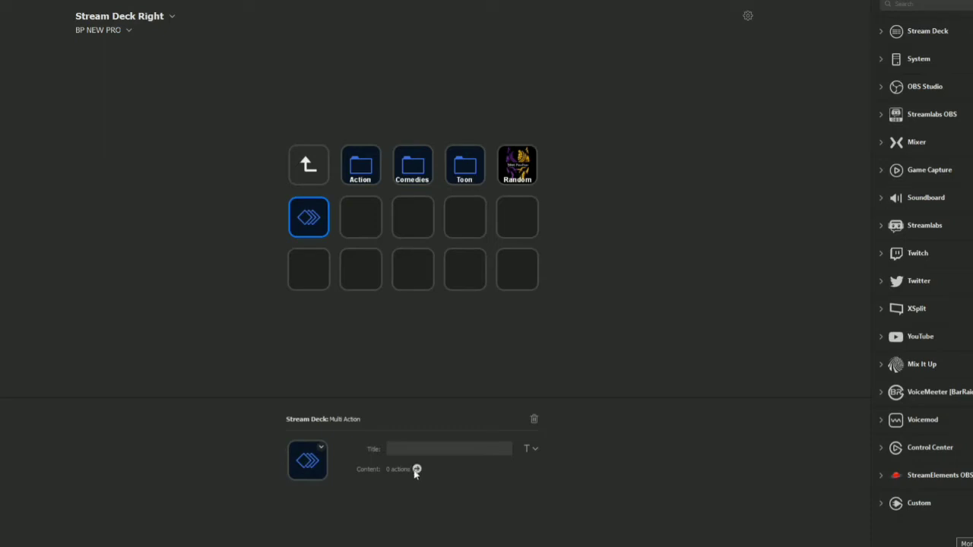
mouse_move(422, 472)
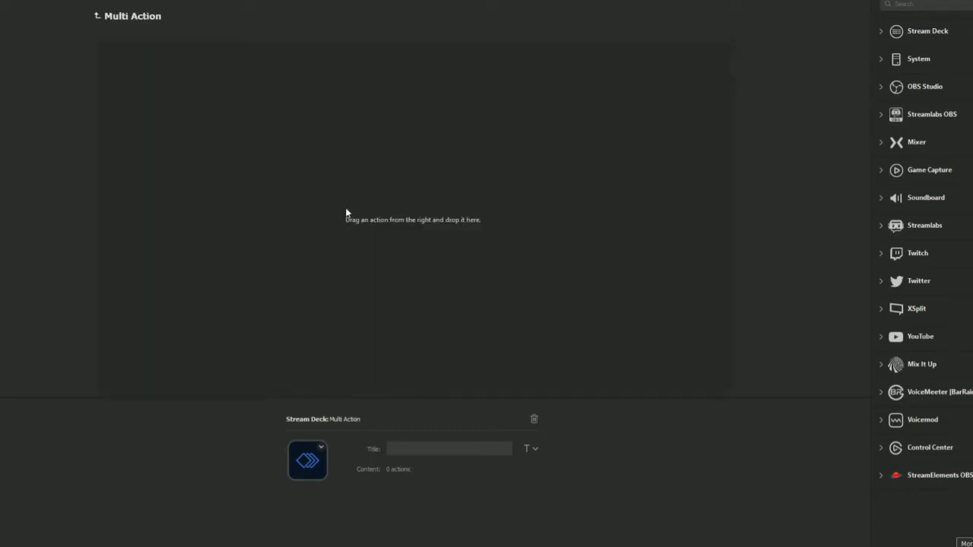
mouse_move(887, 15)
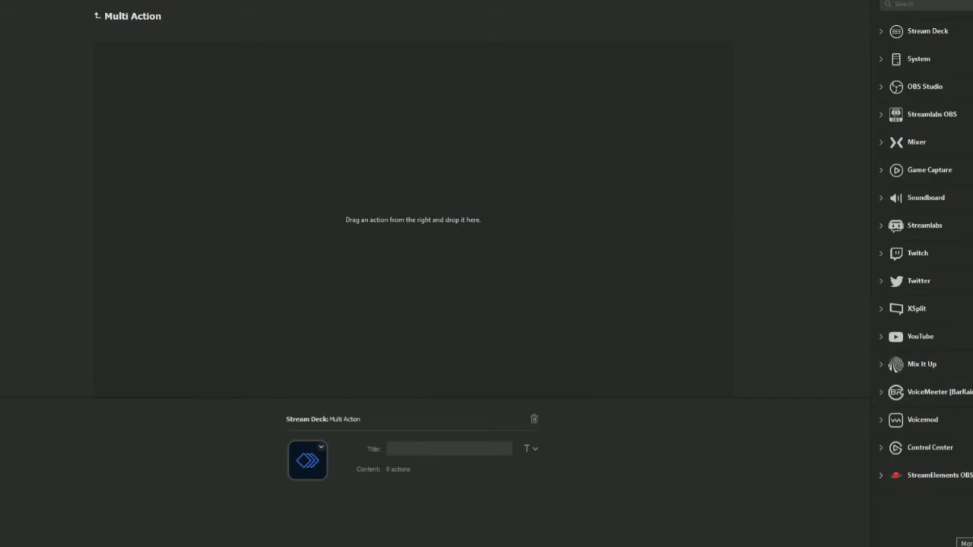
mouse_move(896, 43)
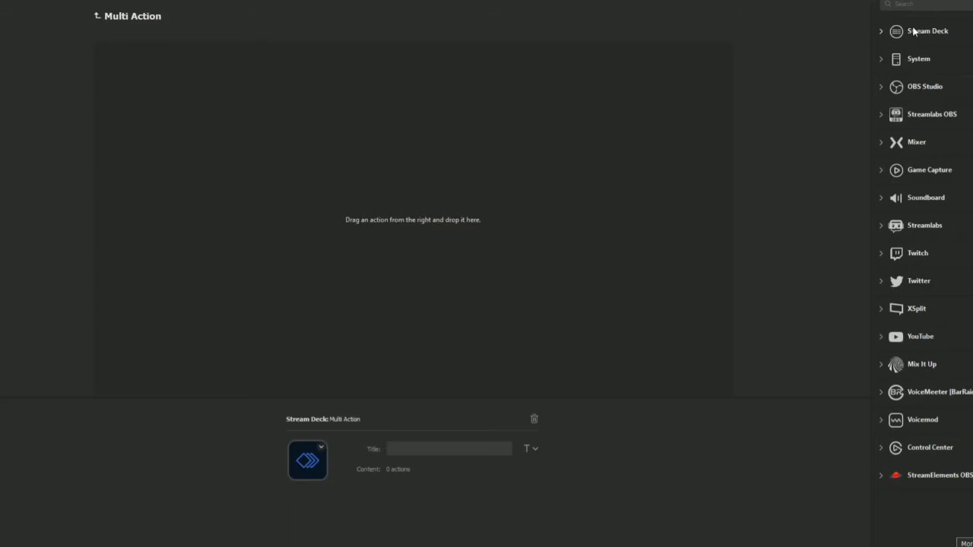
mouse_move(927, 70)
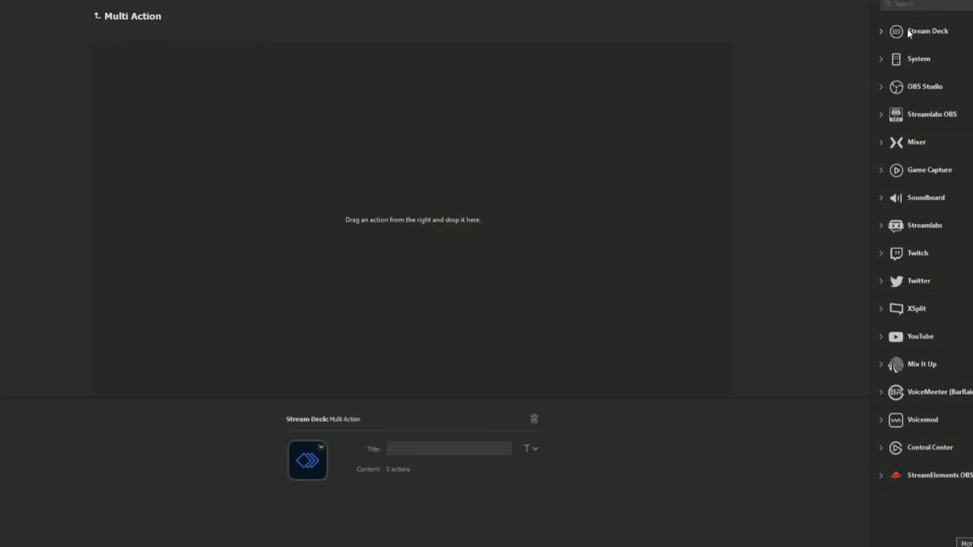
mouse_move(840, 312)
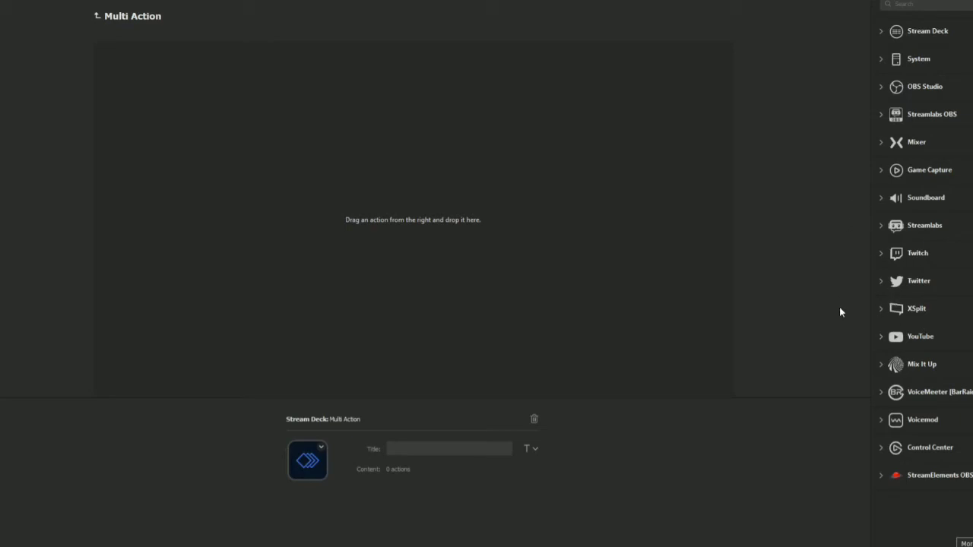
mouse_move(900, 170)
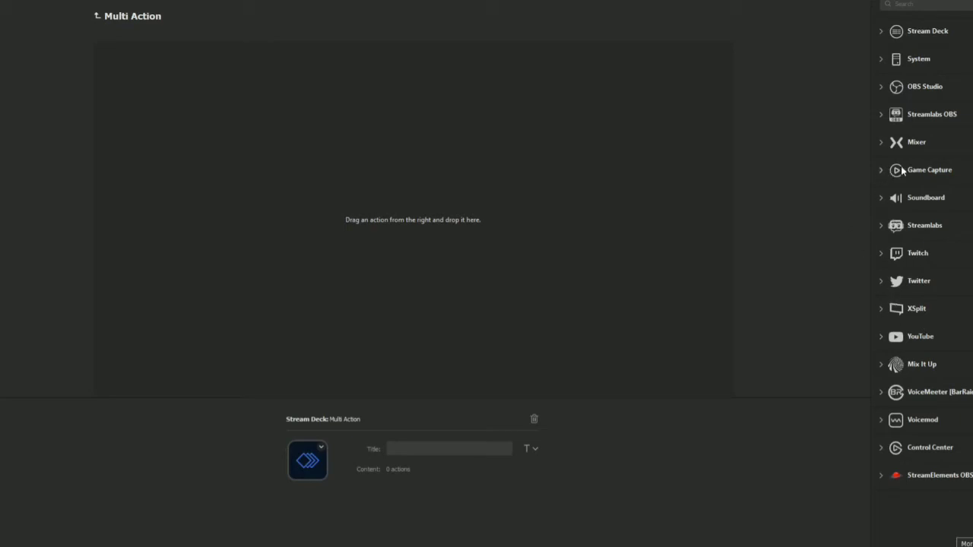
mouse_move(915, 86)
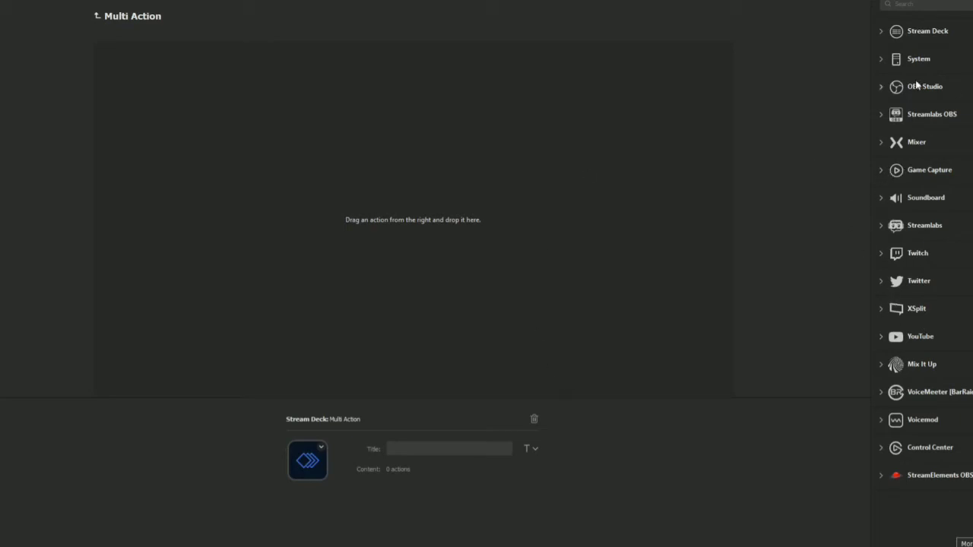
mouse_move(882, 97)
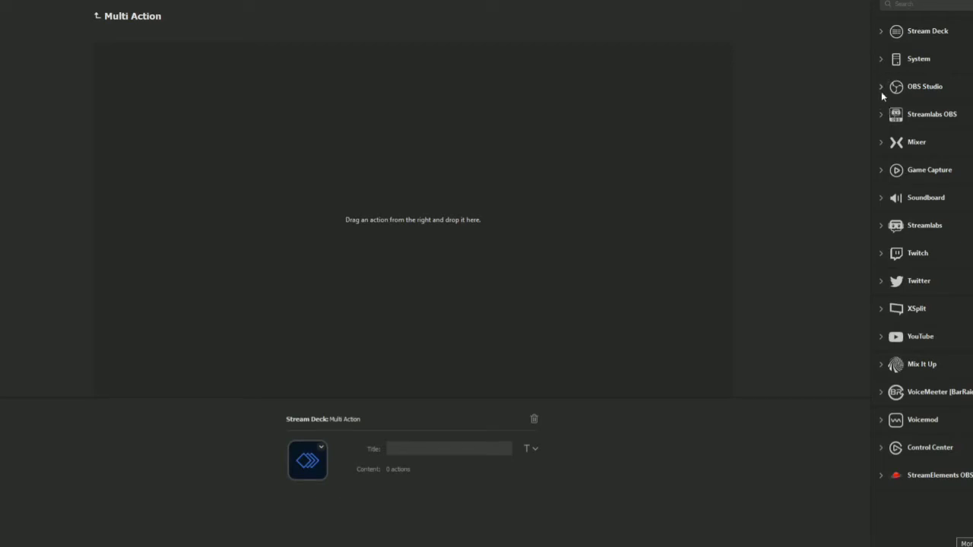
mouse_move(730, 247)
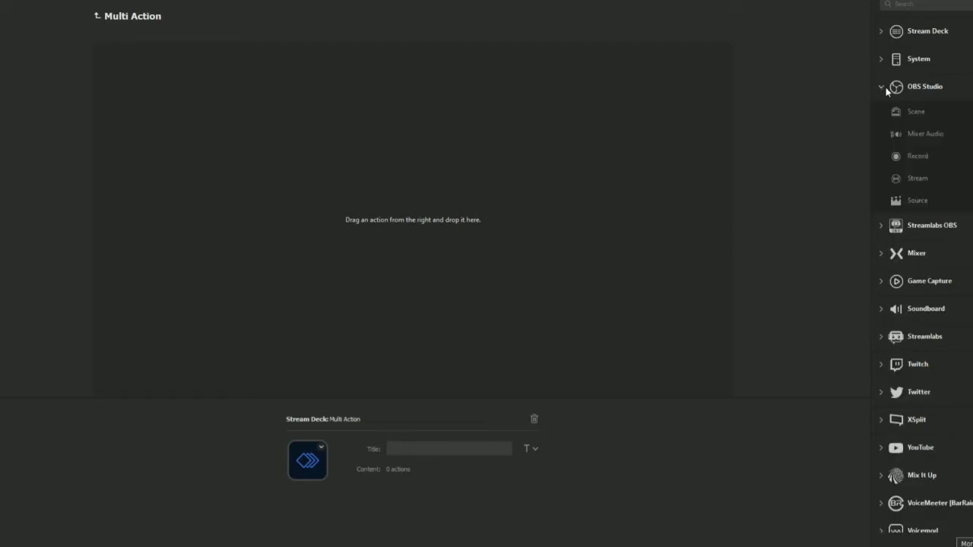
Add an OBS Studio Scene step that switches to Test Scene 1.
left_click_drag(916, 111, 316, 140)
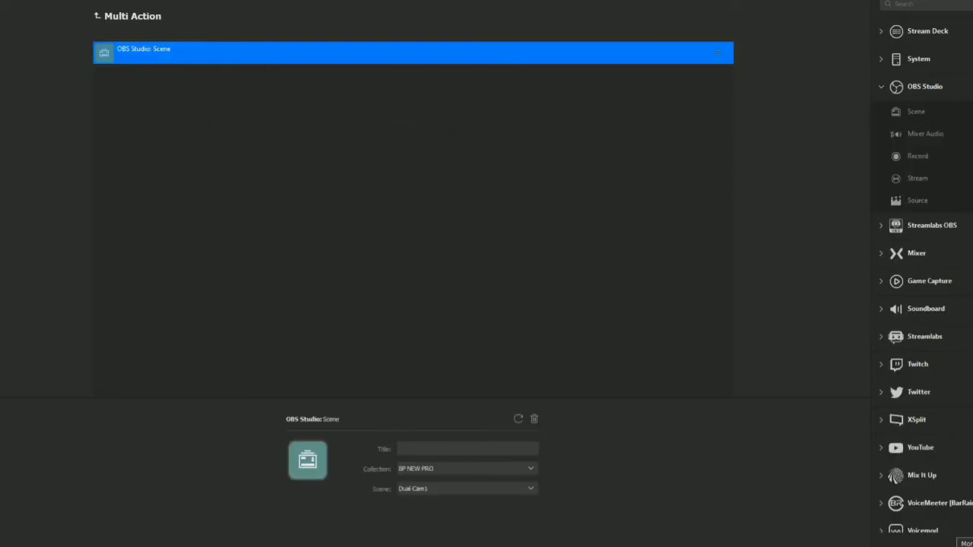
left_click(467, 490)
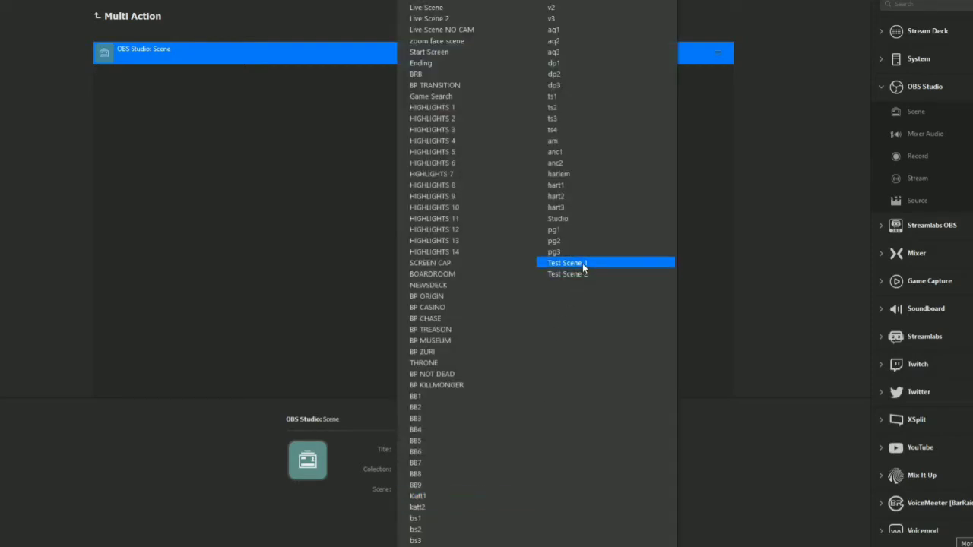
left_click(566, 261)
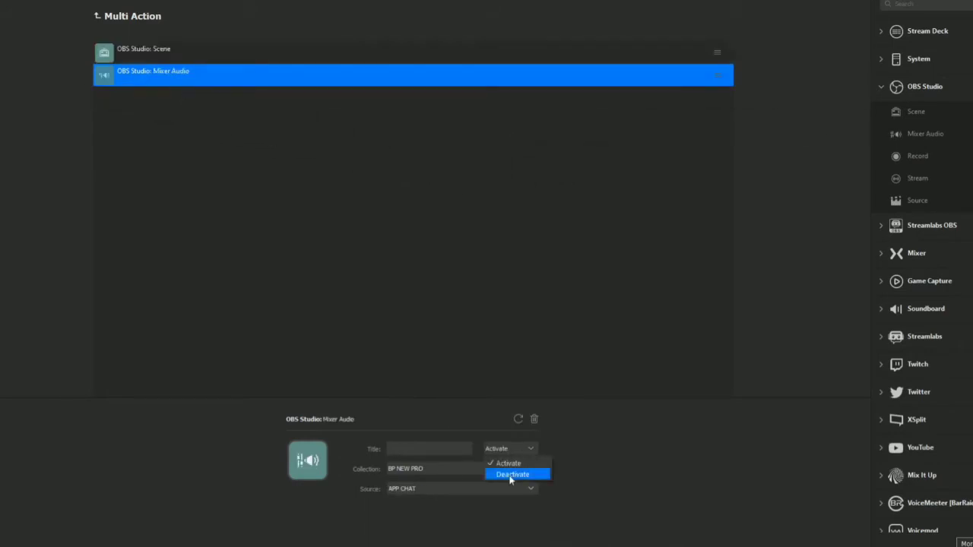
Set the Mixer Audio step to Deactivate its chosen audio source.
left_click(462, 490)
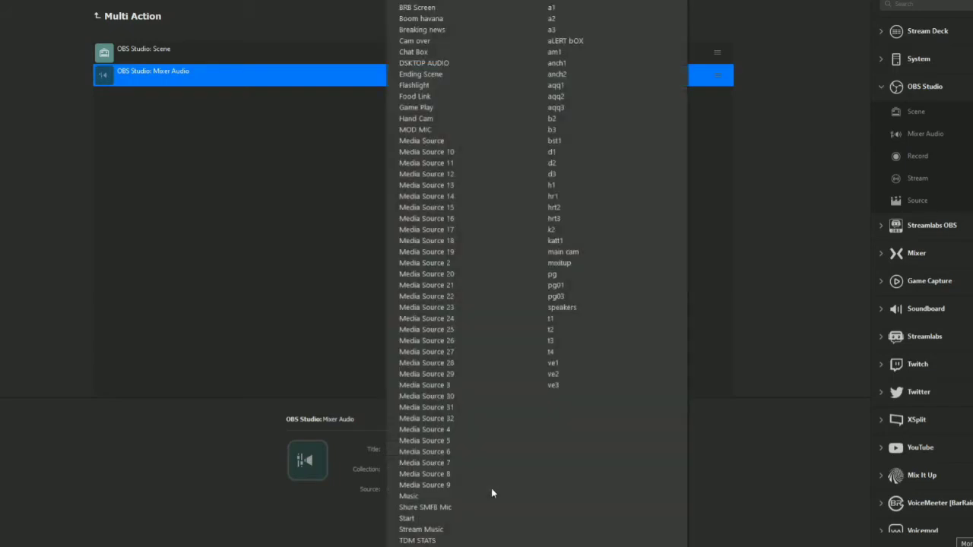
left_click(426, 240)
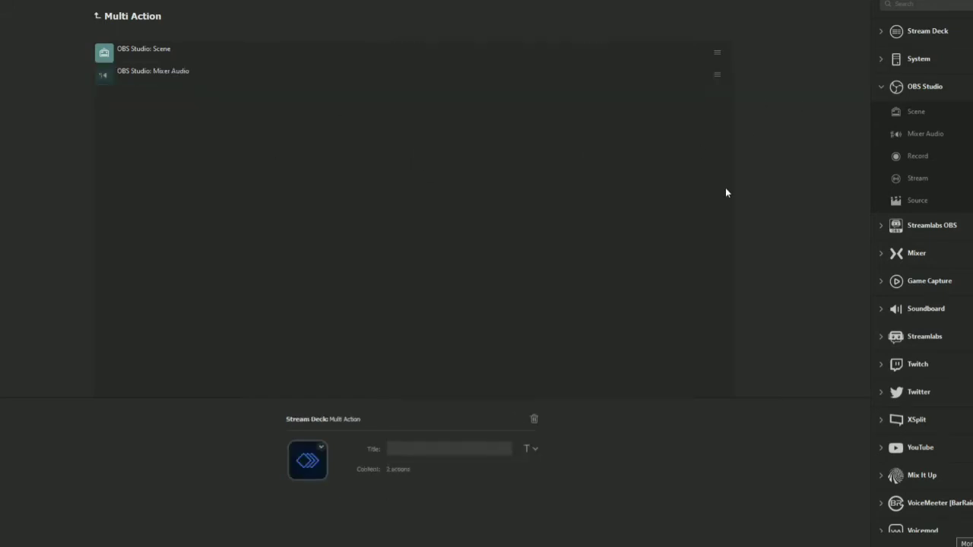
mouse_move(596, 210)
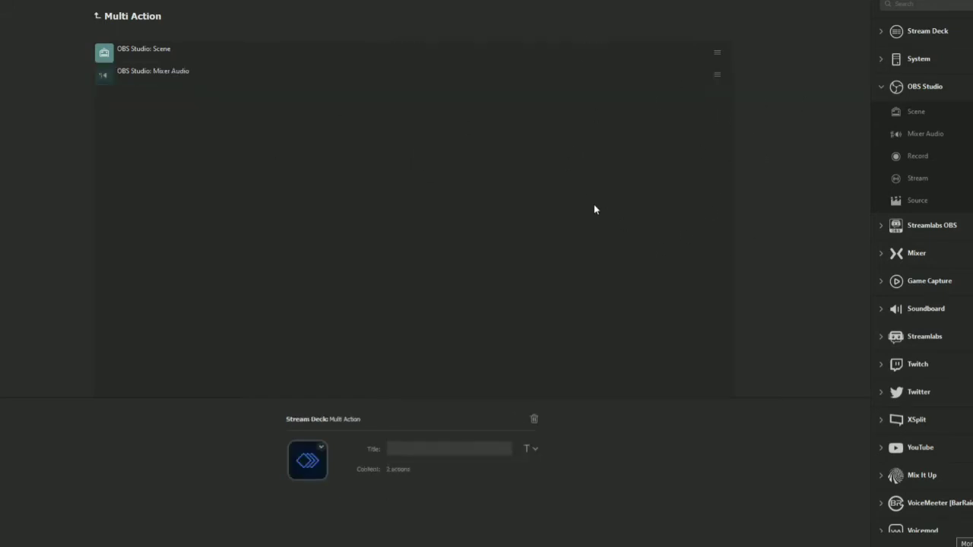
mouse_move(768, 161)
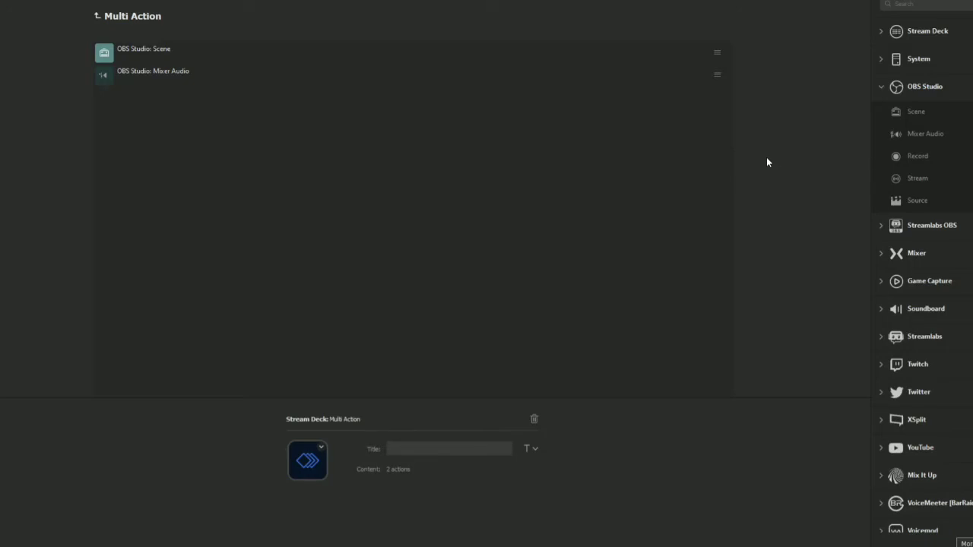
mouse_move(675, 182)
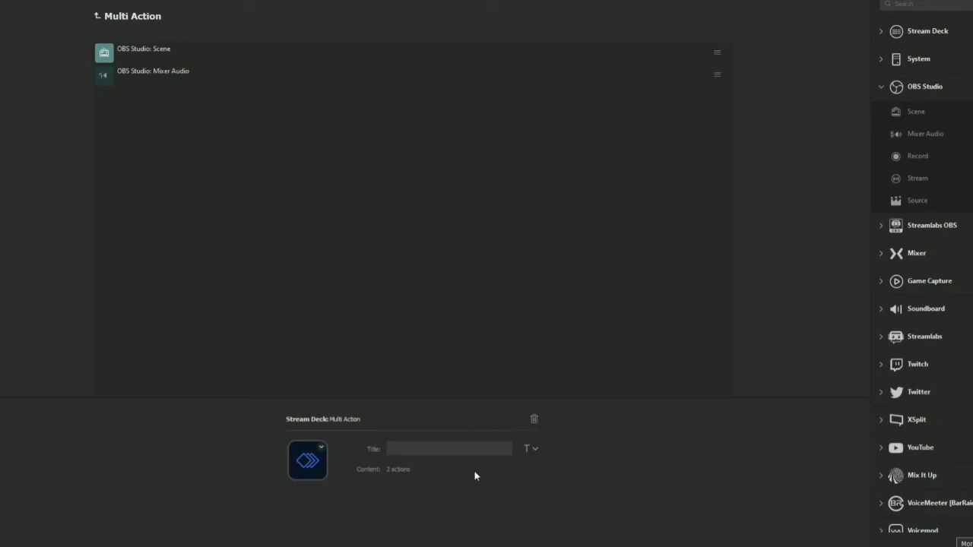
mouse_move(407, 292)
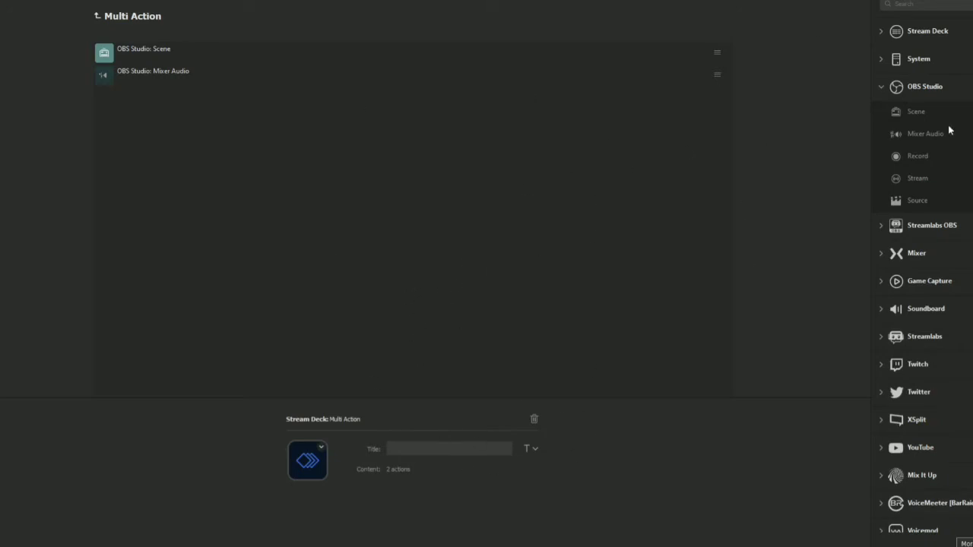
mouse_move(912, 201)
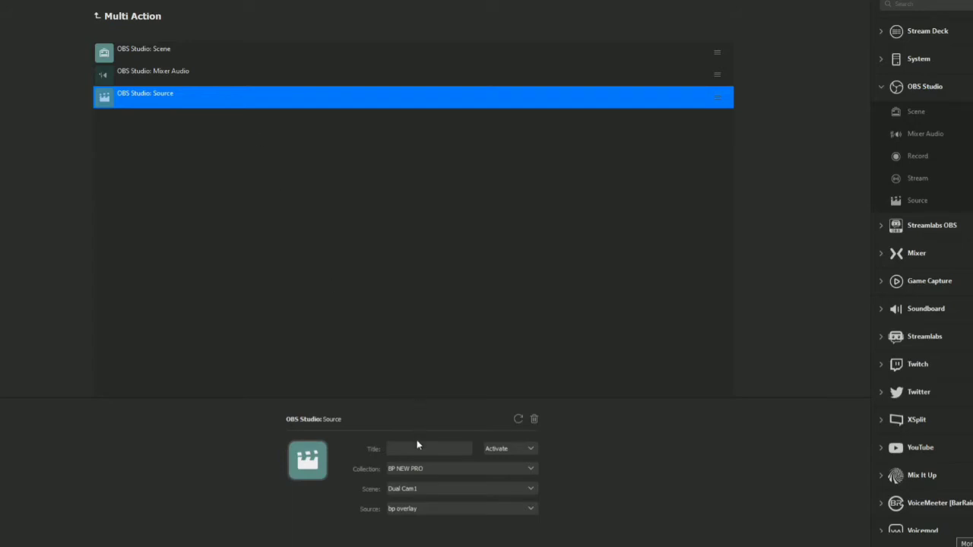
Set the OBS Source step to Deactivate BENQ in Test Scene 1.
left_click(508, 449)
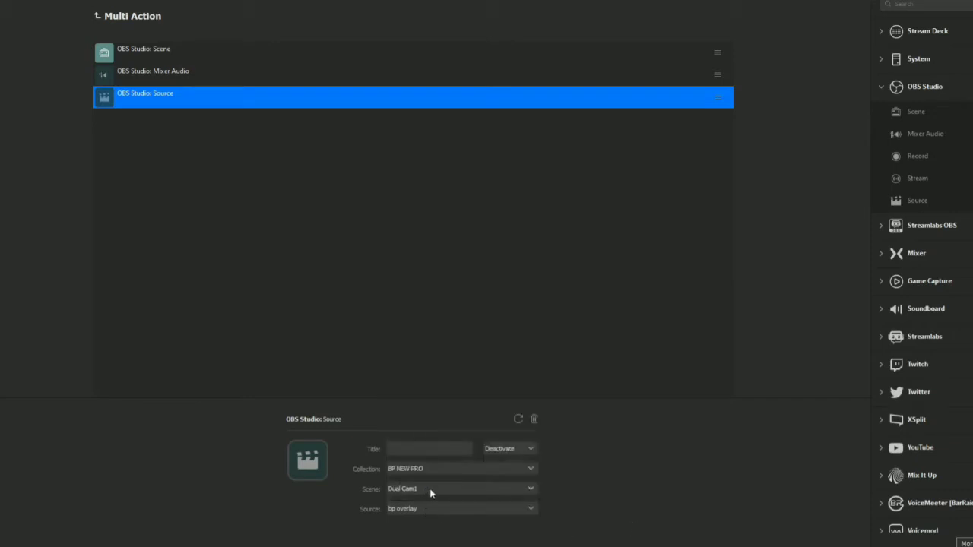
left_click(459, 488)
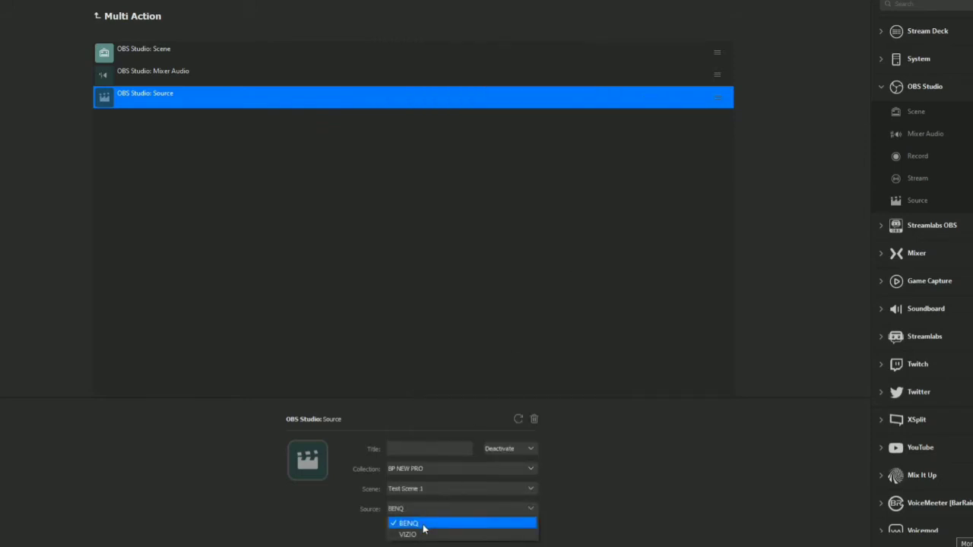
left_click(426, 523)
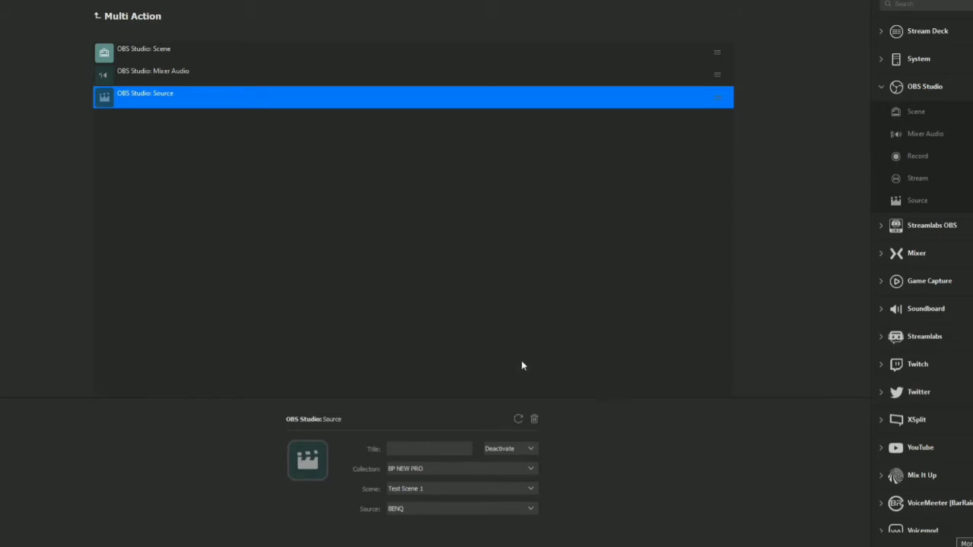
mouse_move(520, 362)
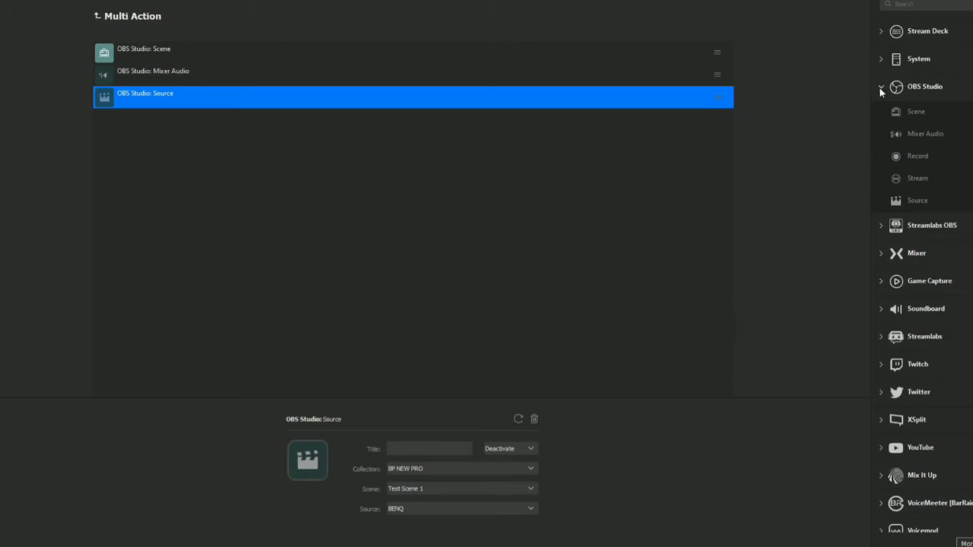
Add a System Website step with URL google.com.
left_click(879, 60)
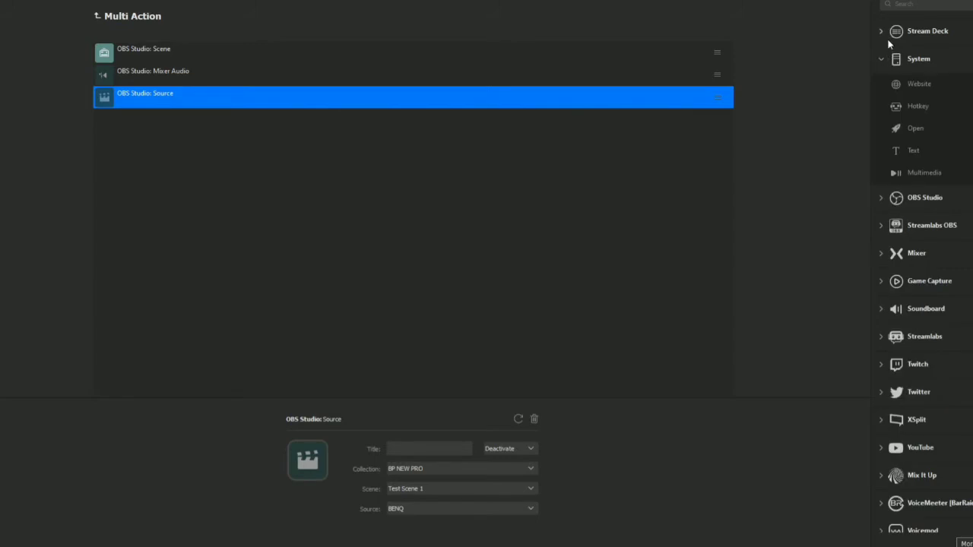
mouse_move(919, 84)
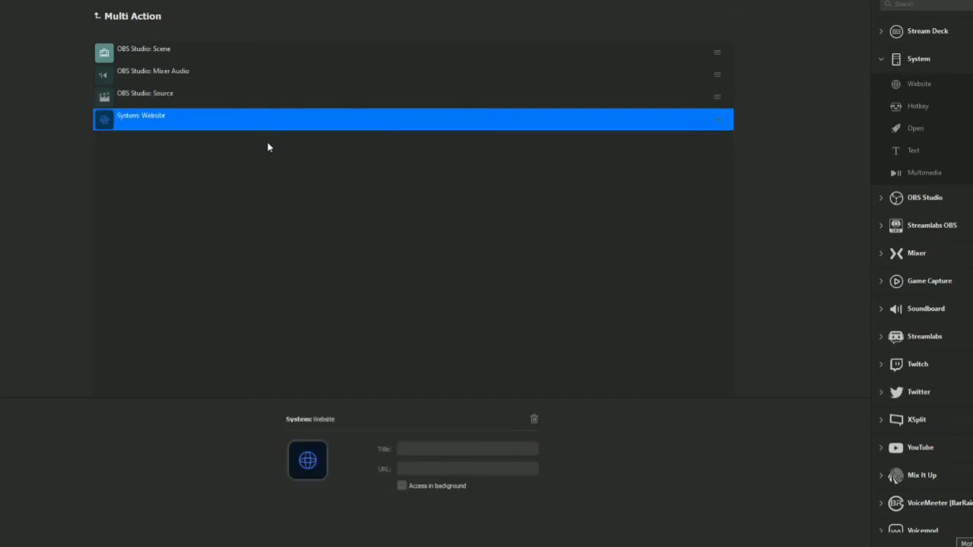
left_click(468, 469)
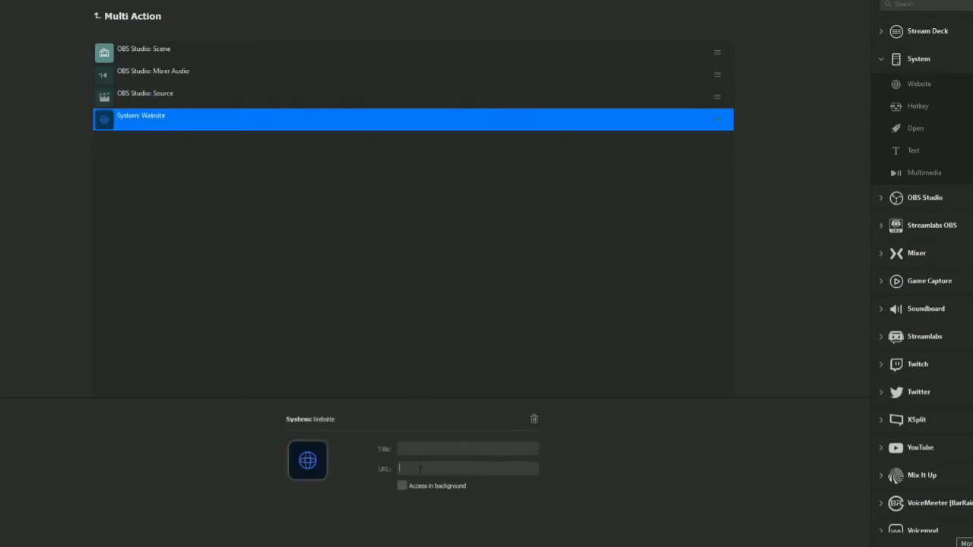
type("google.com")
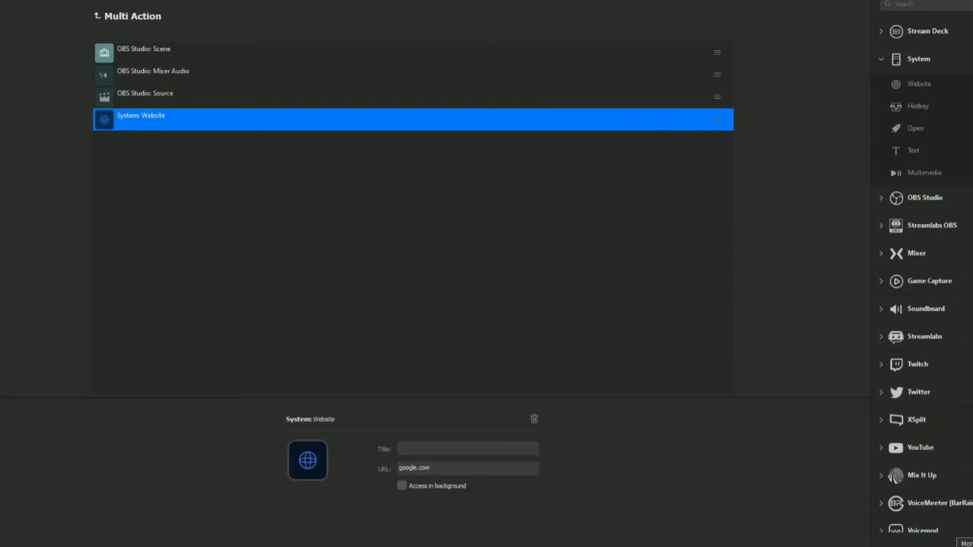
mouse_move(886, 107)
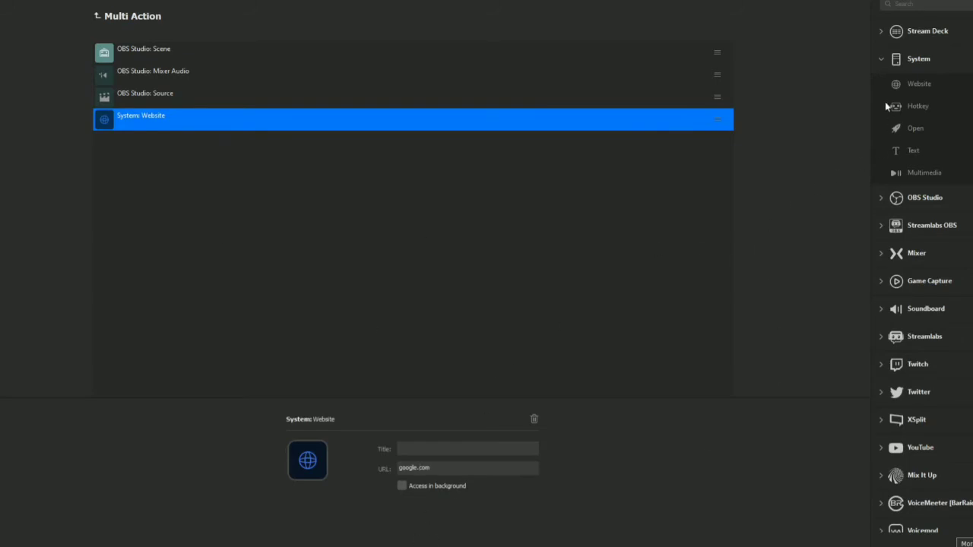
mouse_move(909, 159)
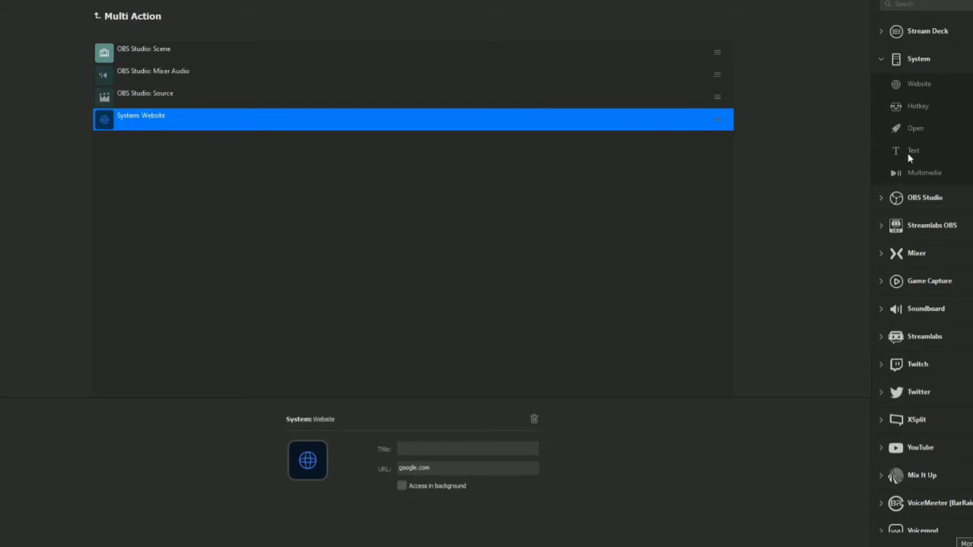
mouse_move(921, 176)
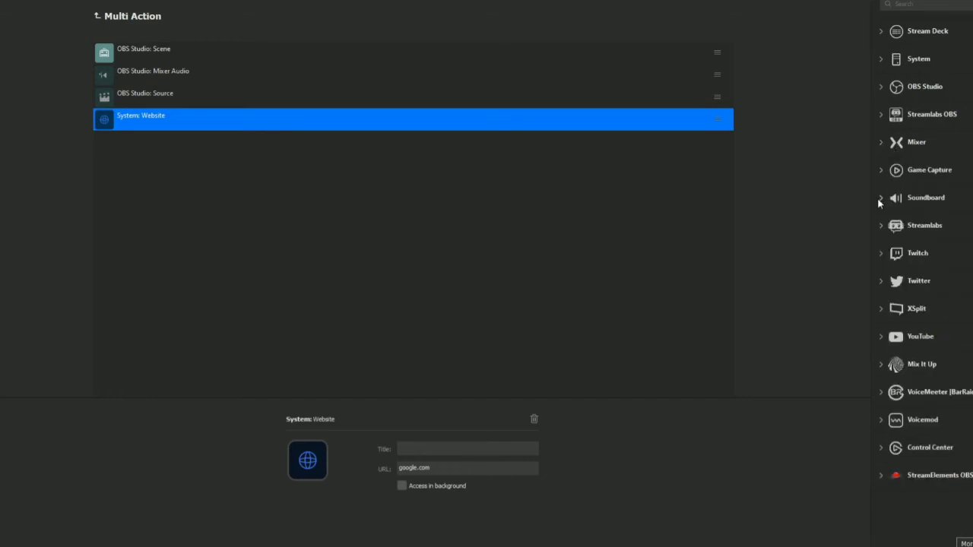
mouse_move(879, 201)
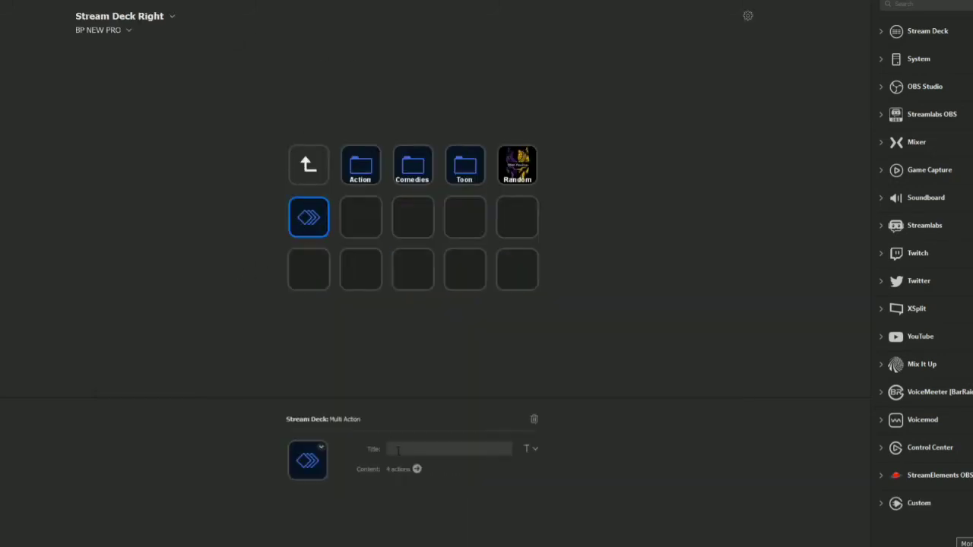
Title the key 'test 1' and retarget its source step to VIZIO instead of BENQ.
type("test 1")
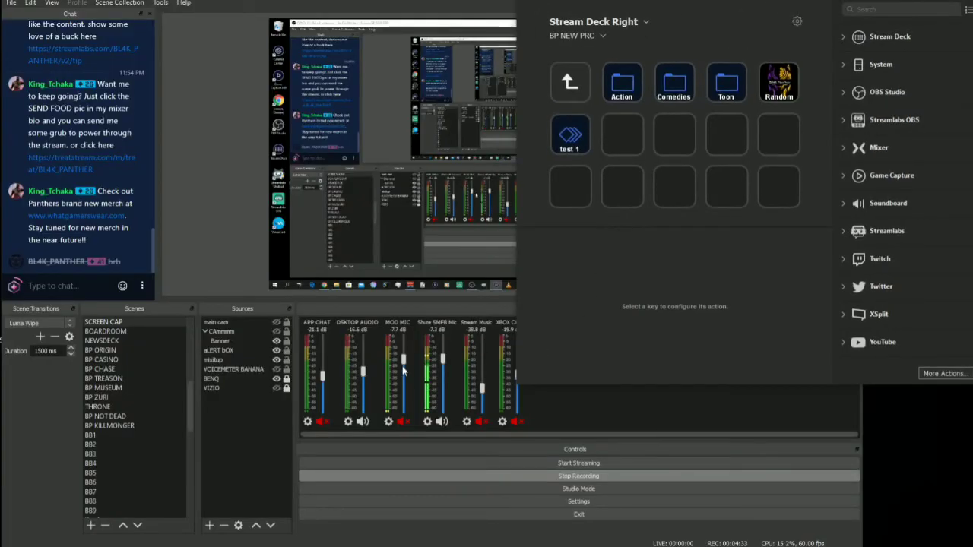
mouse_move(371, 406)
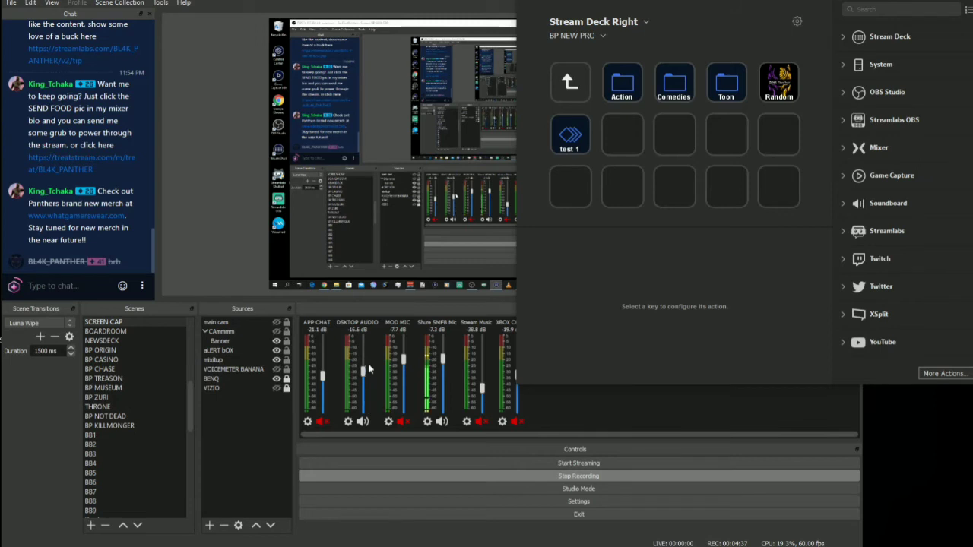
mouse_move(623, 129)
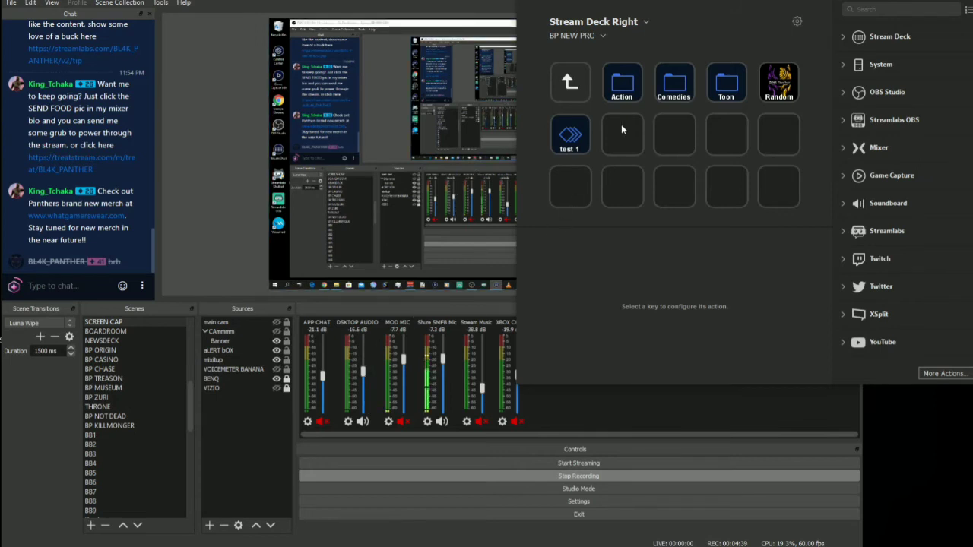
left_click(570, 134)
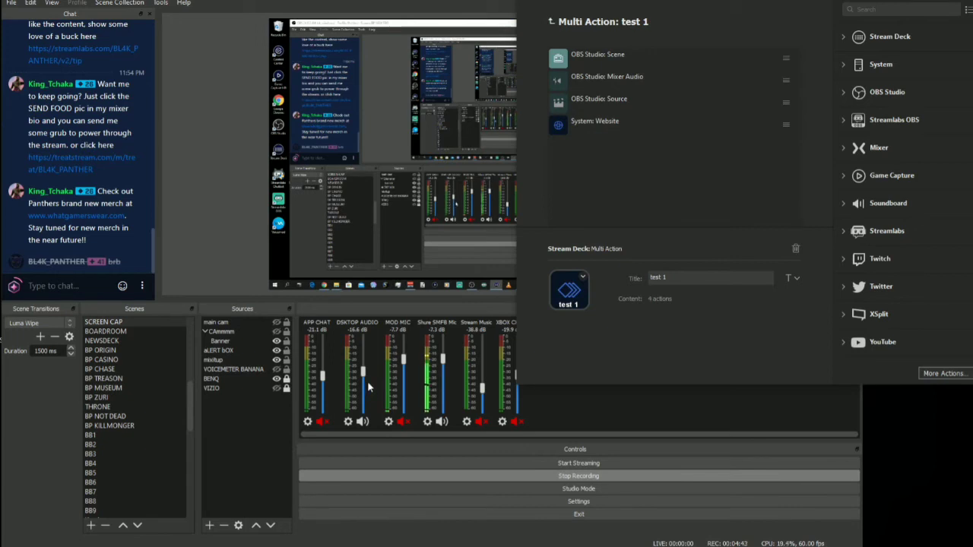
mouse_move(596, 108)
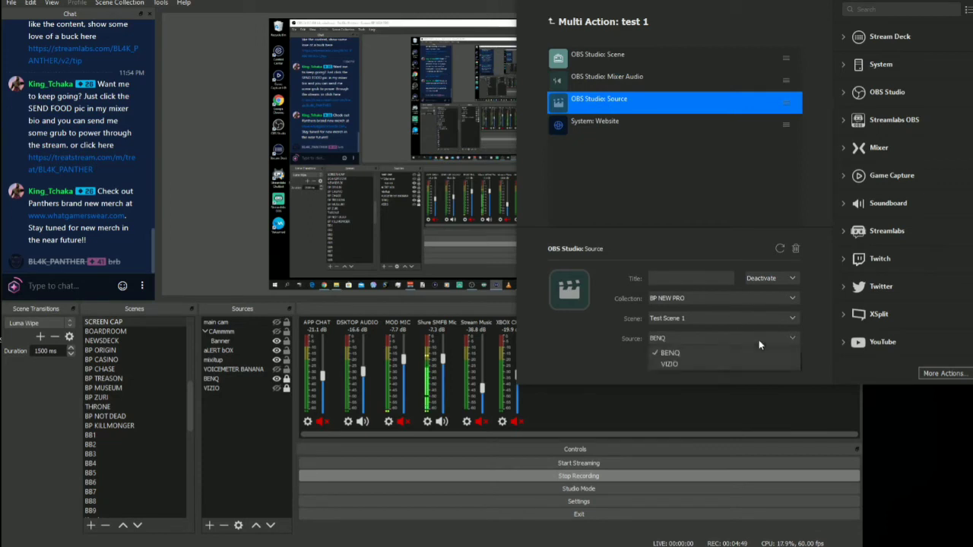
left_click(669, 365)
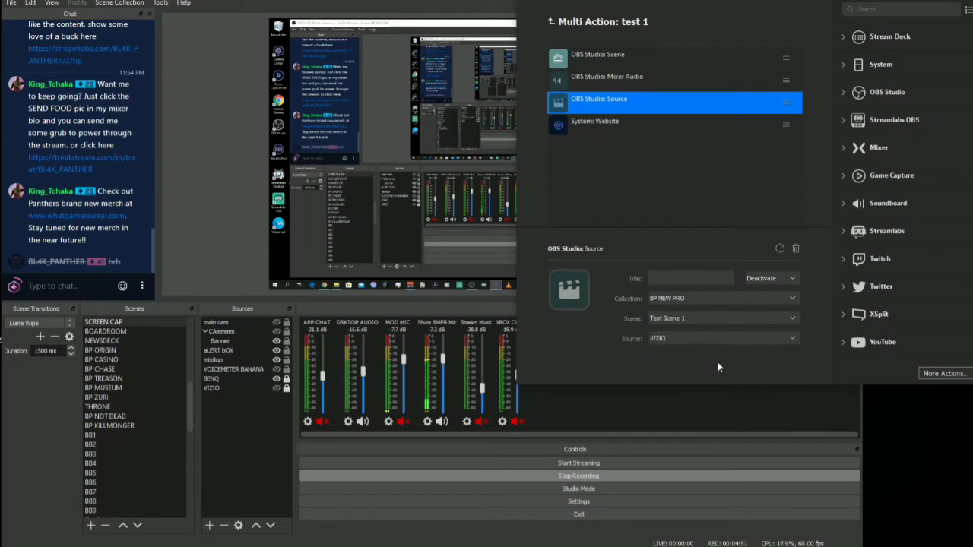
mouse_move(718, 363)
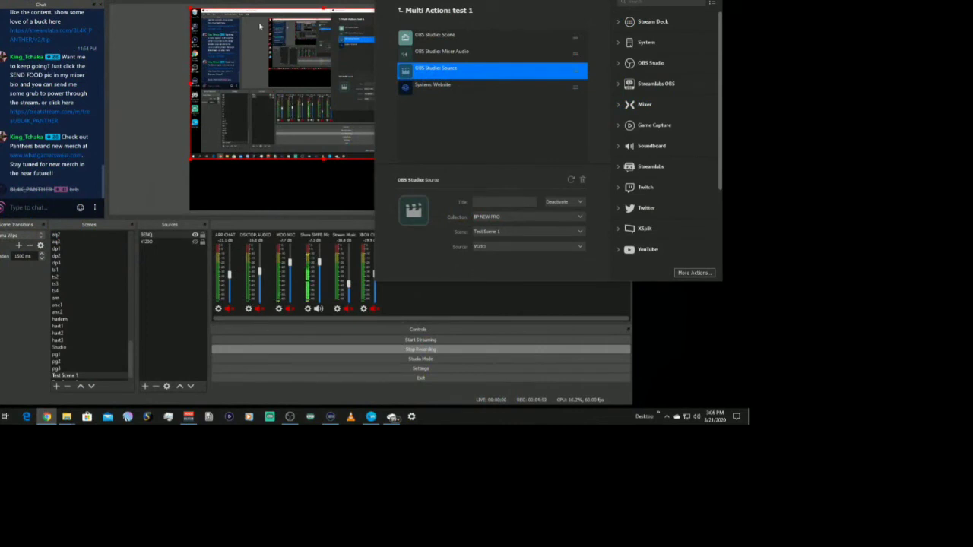
mouse_move(349, 191)
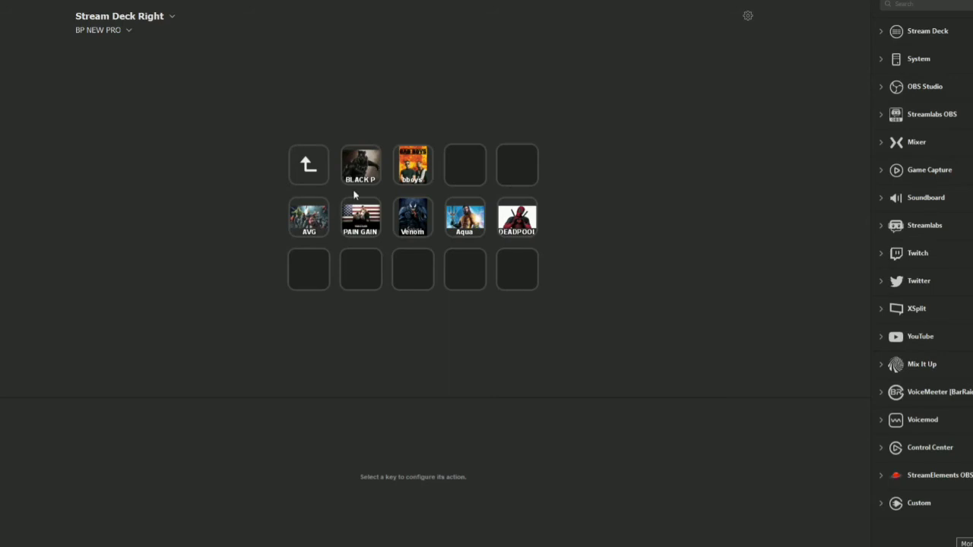
mouse_move(359, 188)
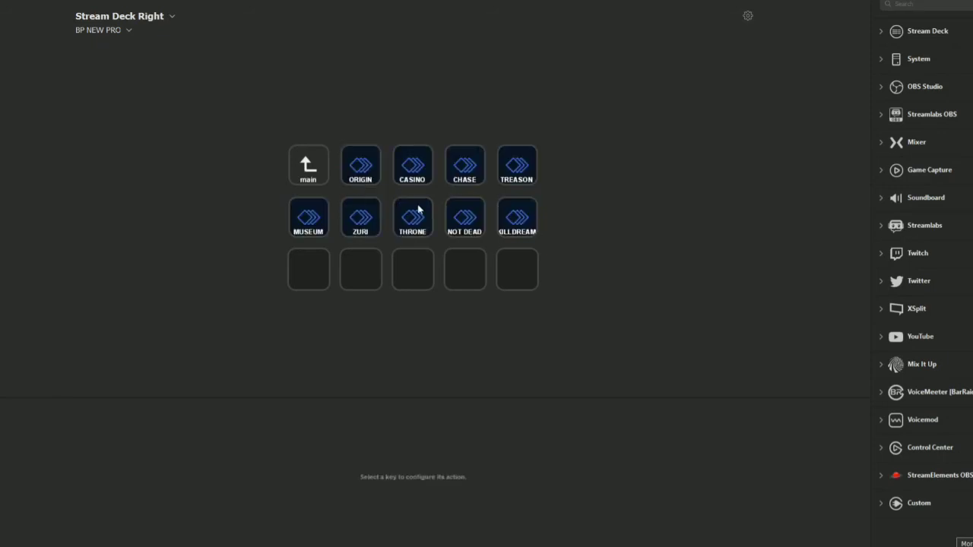
Review the ORIGIN multi action's existing scene and mixer audio steps, including XBOX CHAT.
left_click(360, 164)
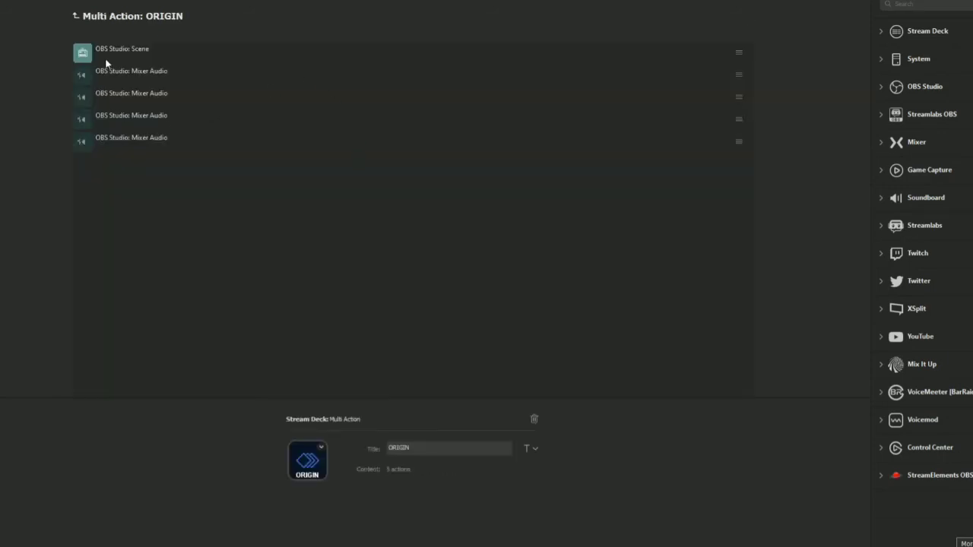
mouse_move(101, 120)
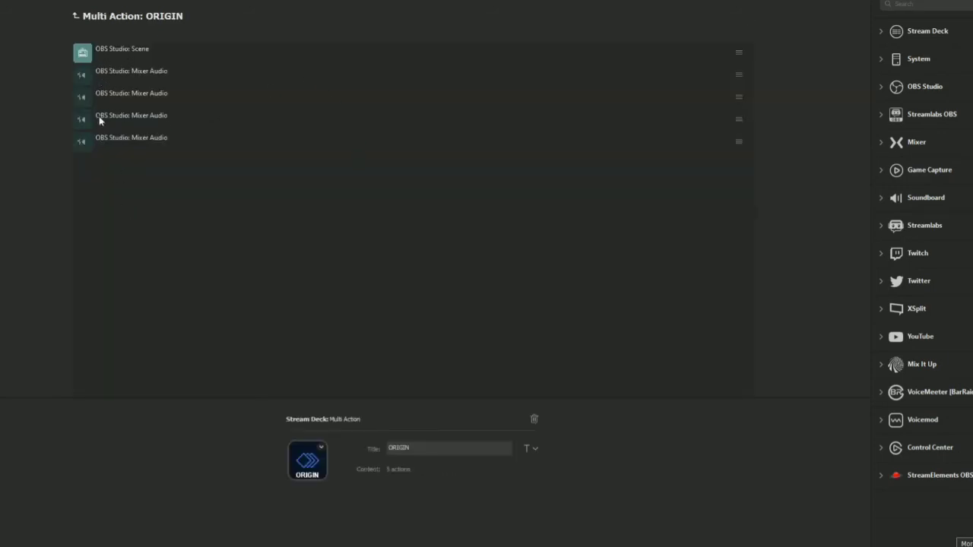
left_click(131, 137)
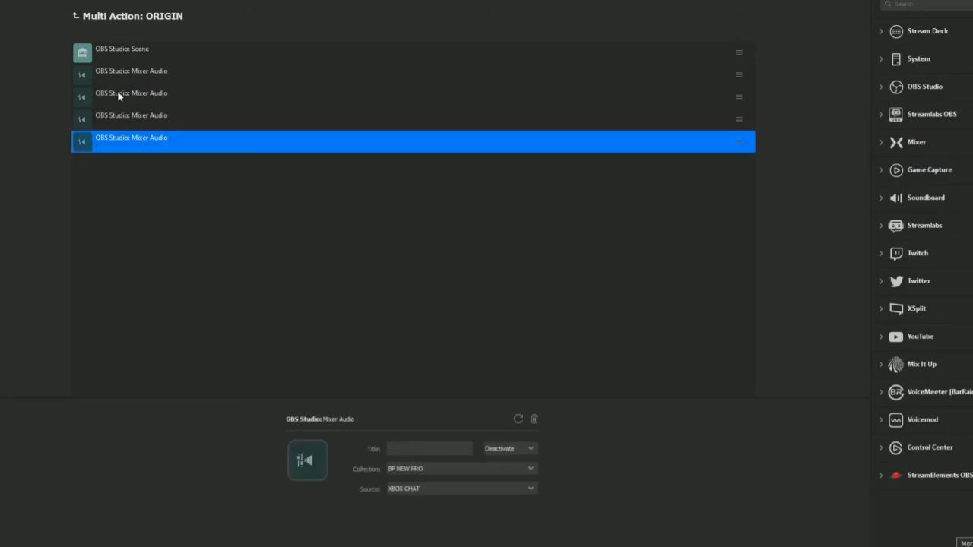
left_click(136, 48)
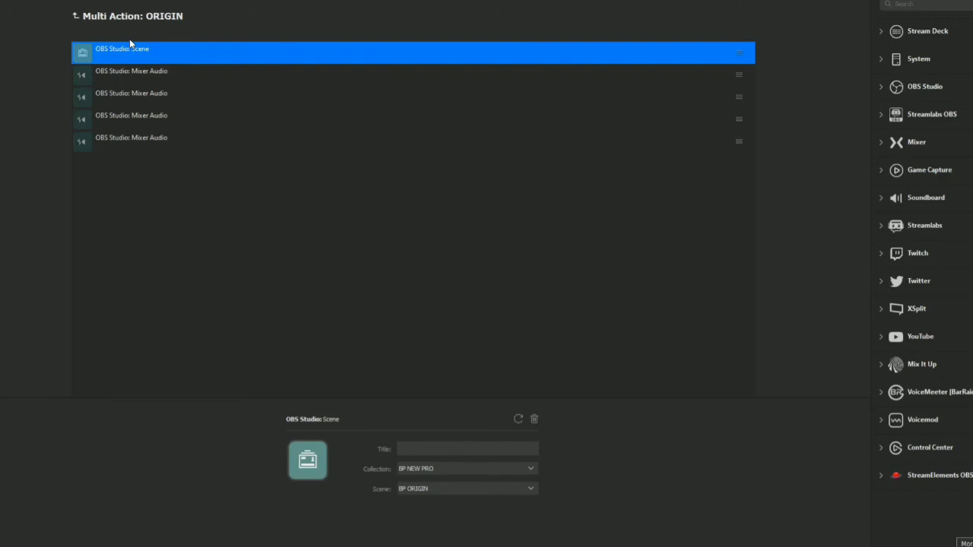
left_click(145, 72)
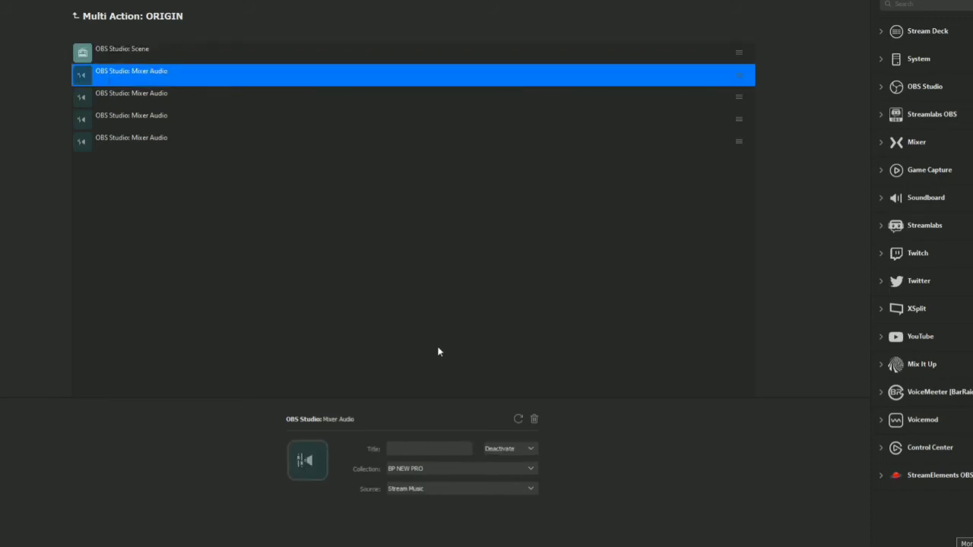
mouse_move(137, 93)
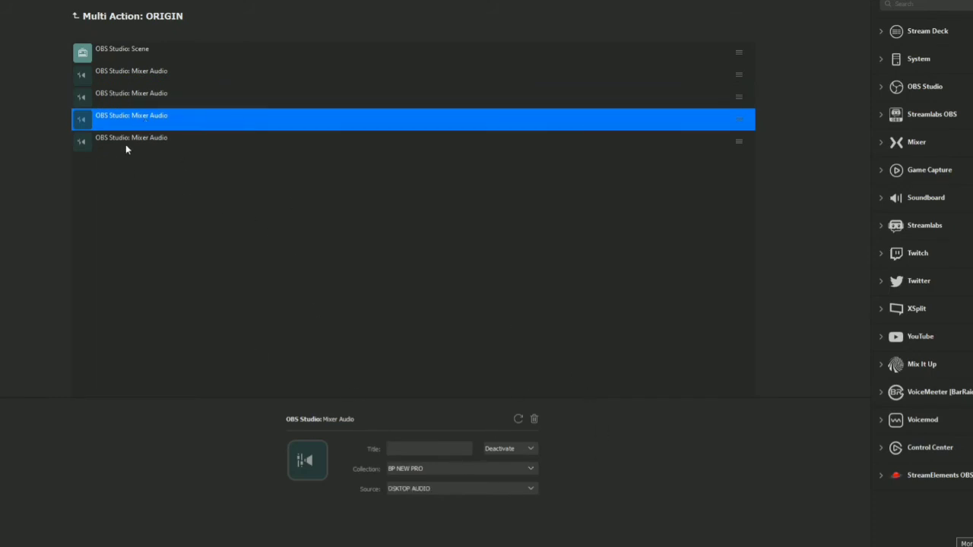
left_click(137, 142)
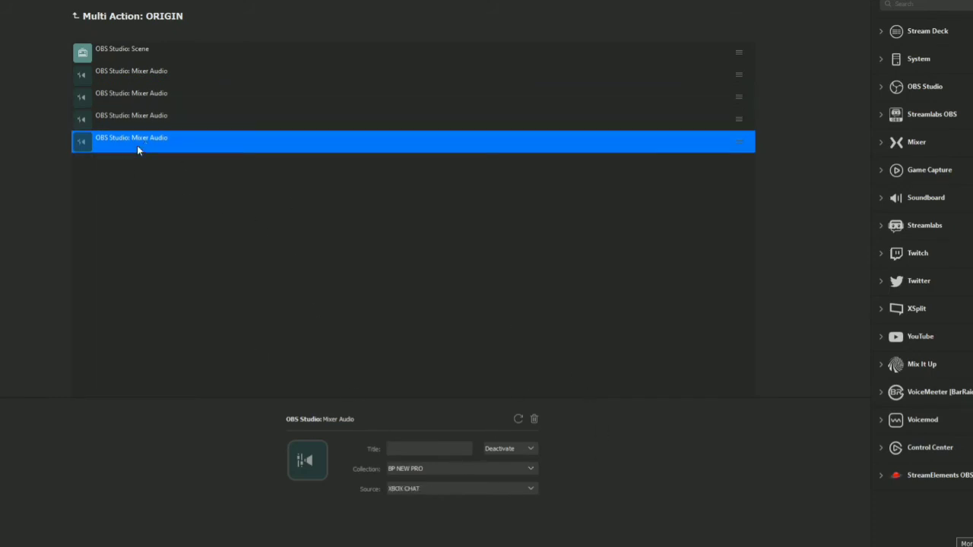
mouse_move(419, 216)
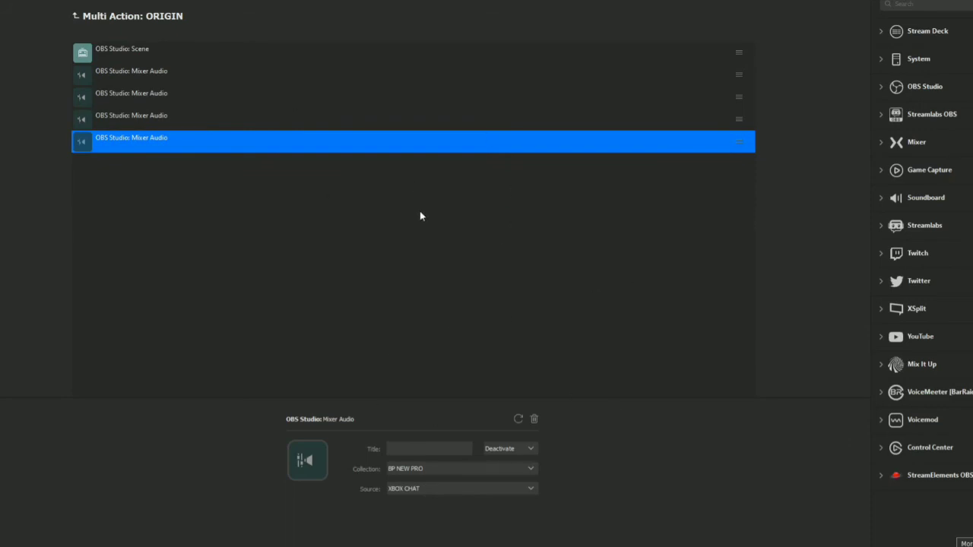
mouse_move(520, 292)
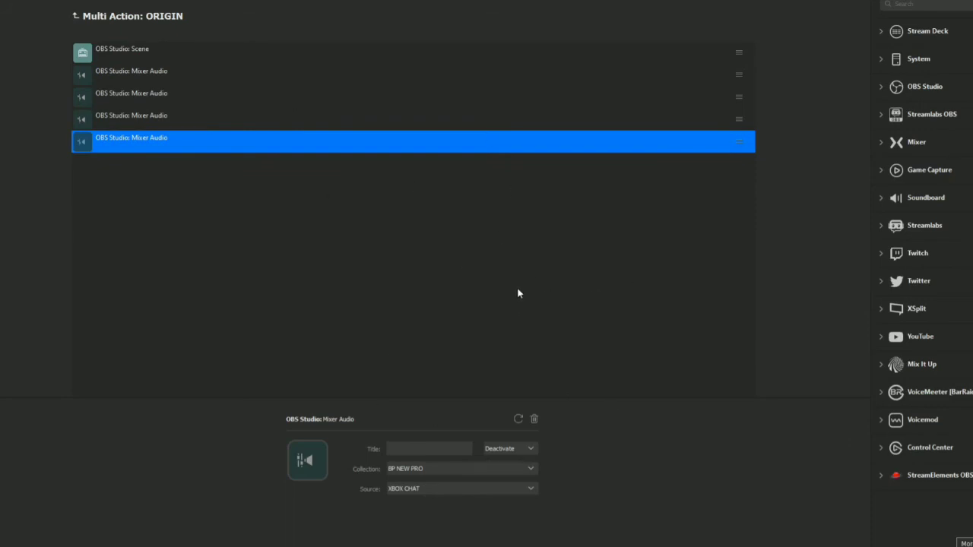
mouse_move(910, 110)
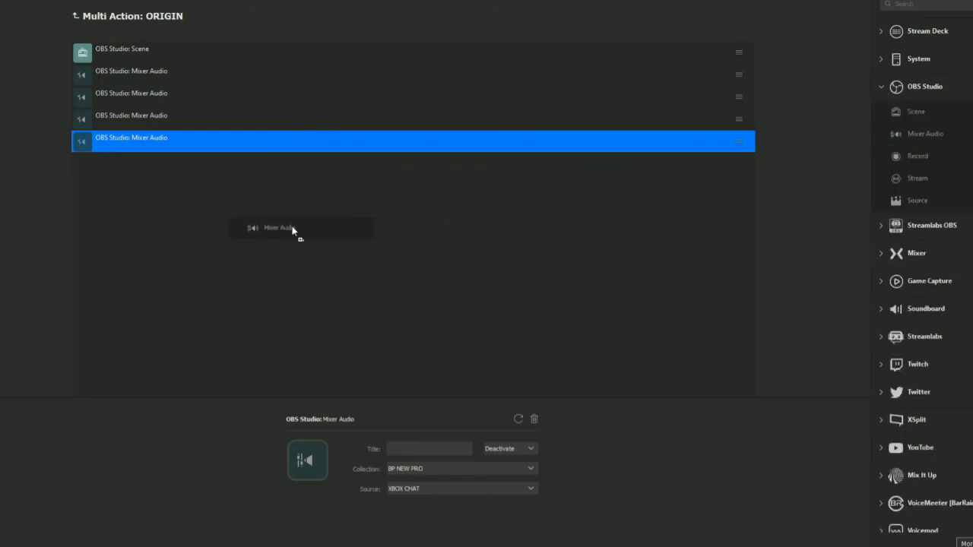
Add a Mixer Audio step set to Deactivate another audio source.
left_click(508, 448)
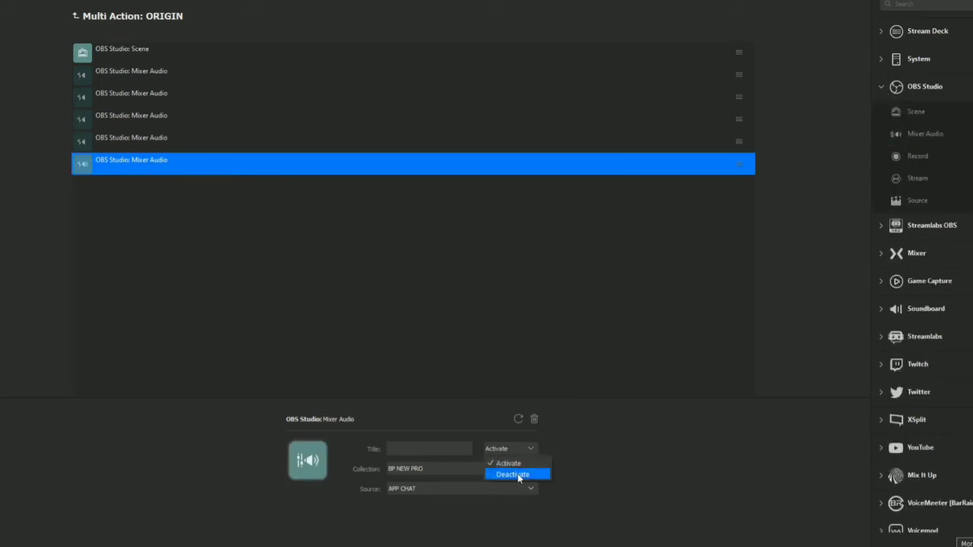
left_click(517, 475)
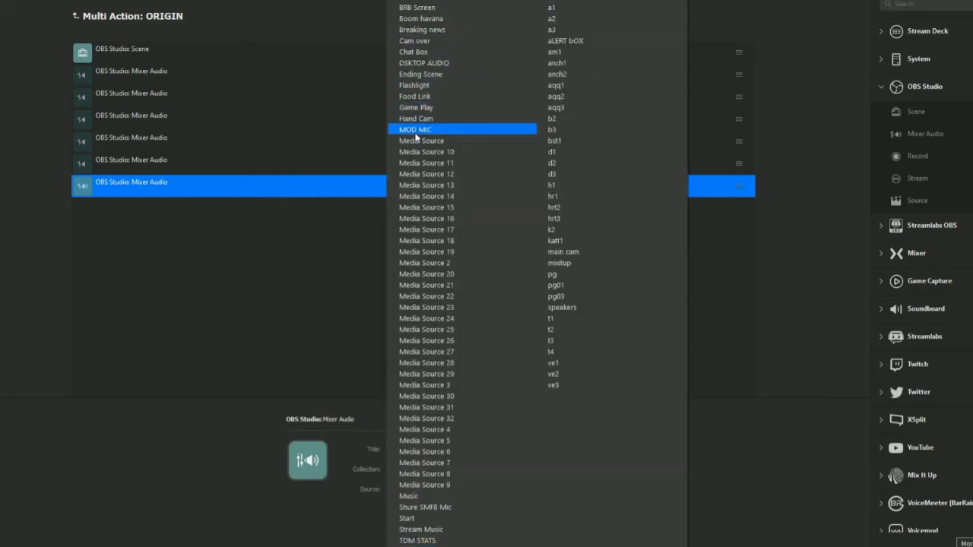
left_click(415, 129)
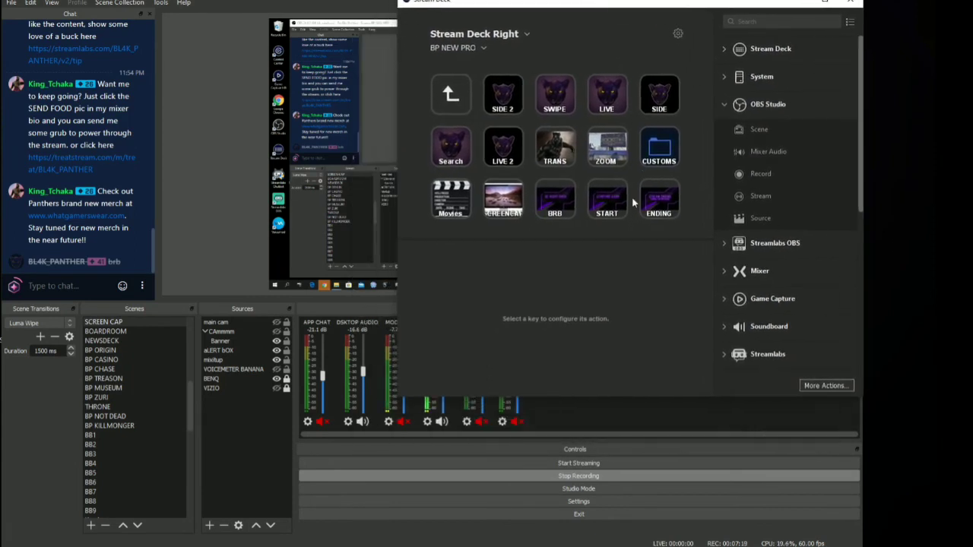
mouse_move(620, 240)
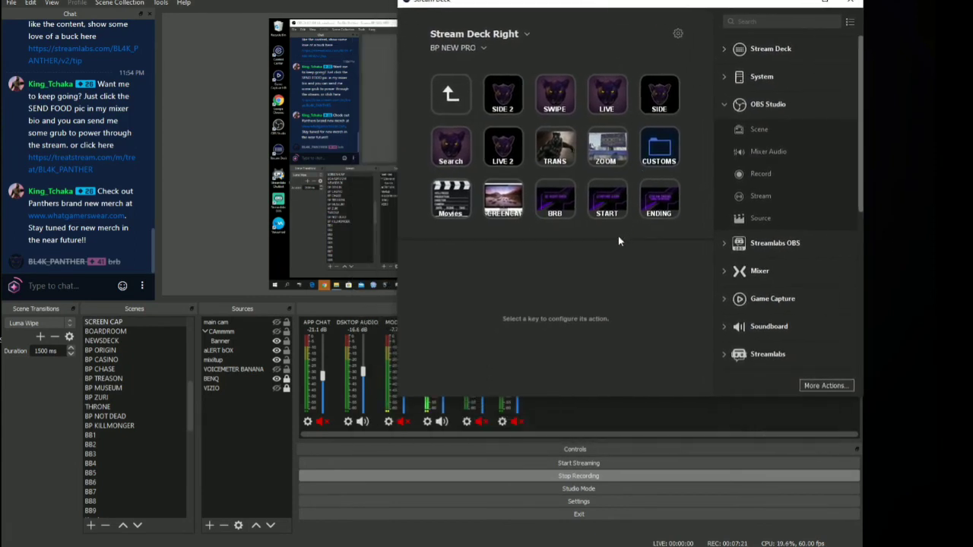